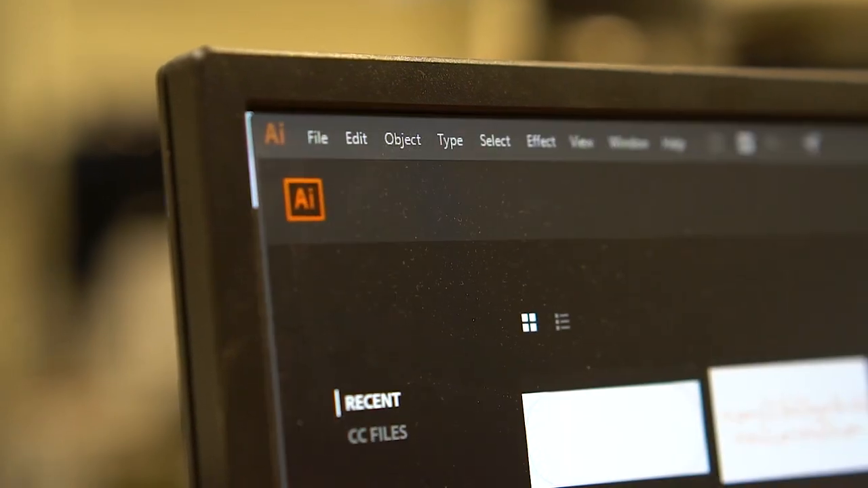
- Choose File > New to open the New Document dialog with the custom 48 x 24 in preset
{"action": "left_click", "coordinate": [317, 139]}
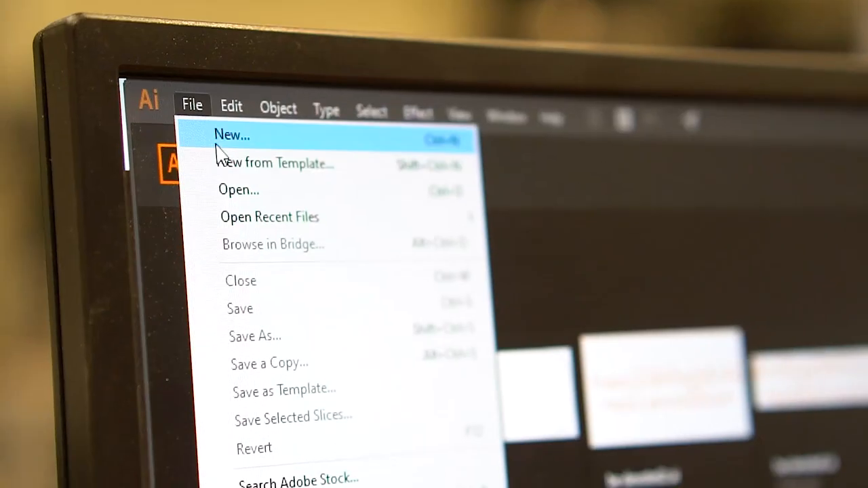
{"action": "left_click", "coordinate": [232, 135]}
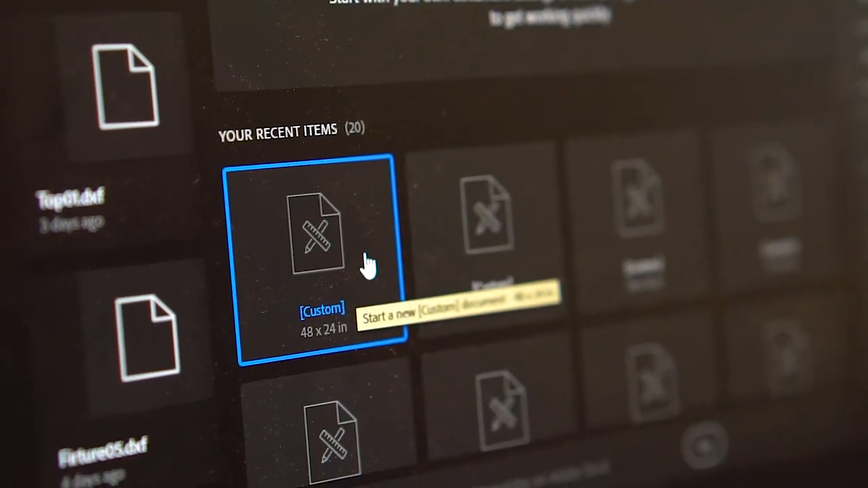